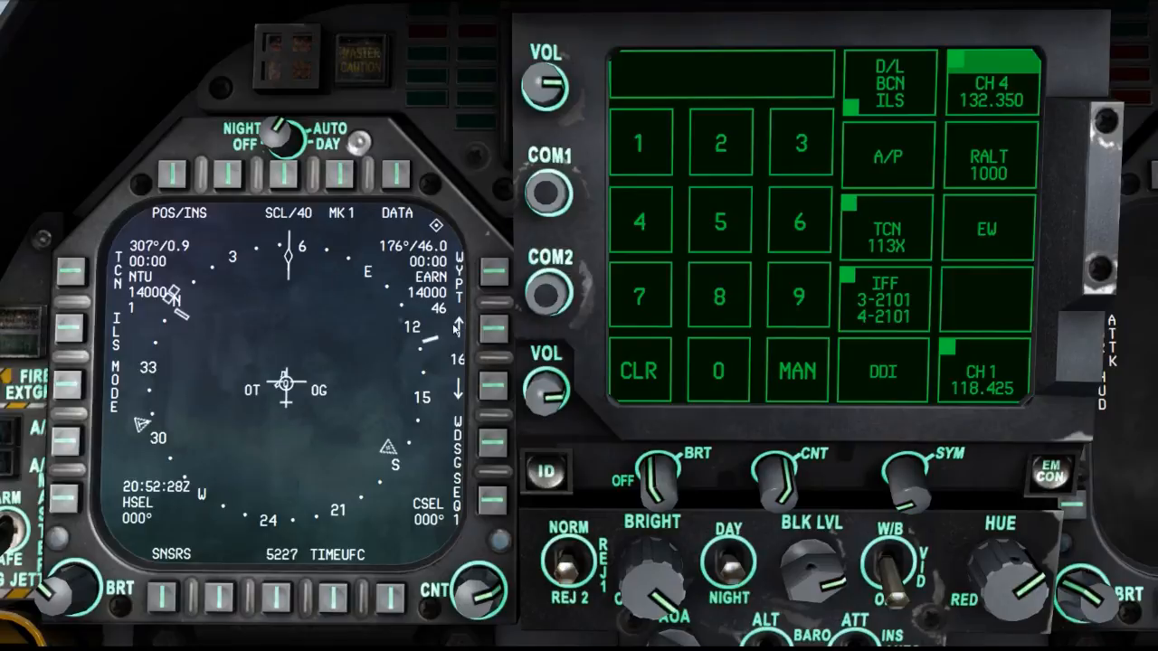
mouse_move(459, 388)
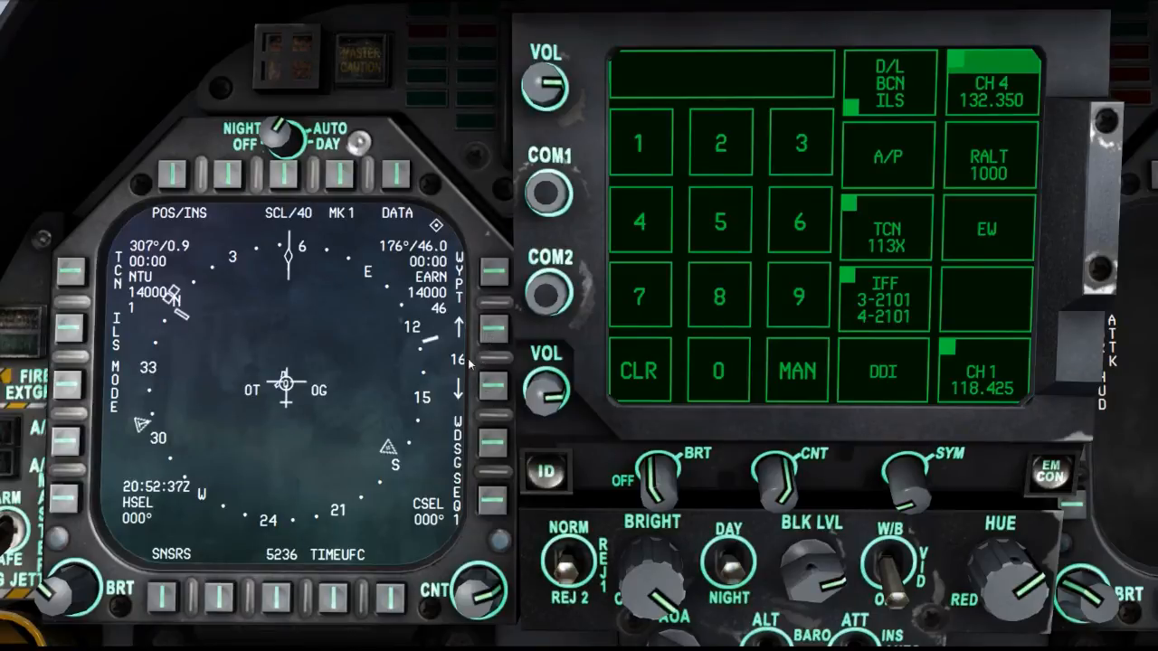
mouse_move(482, 370)
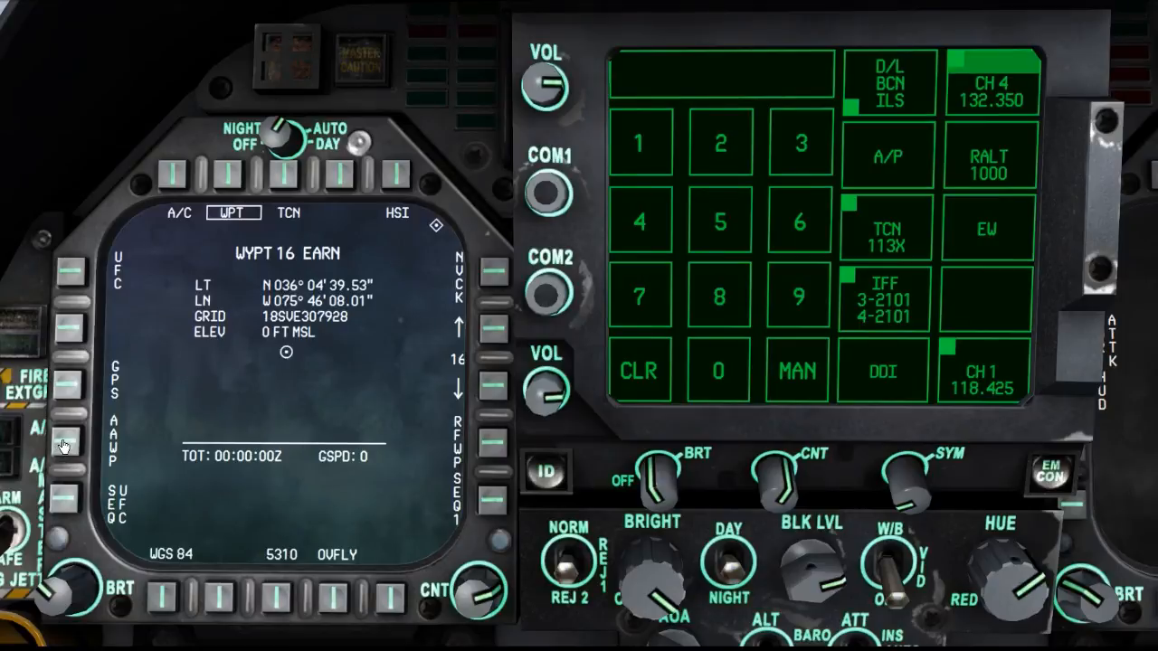
Box AAWP so waypoint 16 becomes the A/A bullseye, then bring up the RDR ATTK page
click(63, 444)
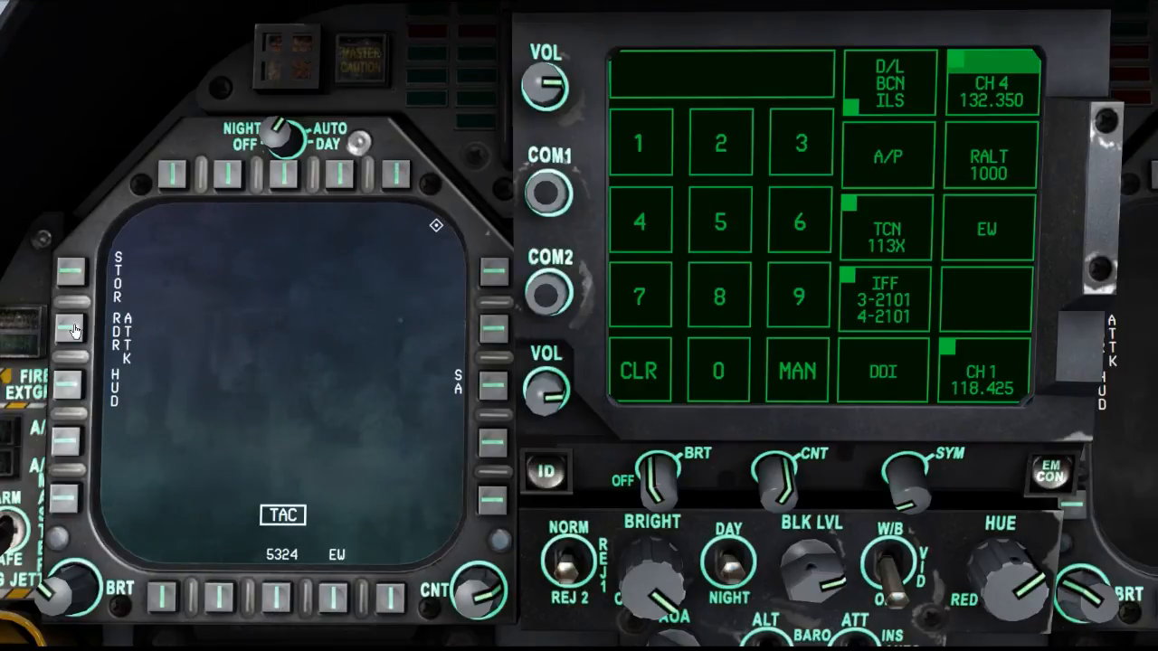
click(69, 329)
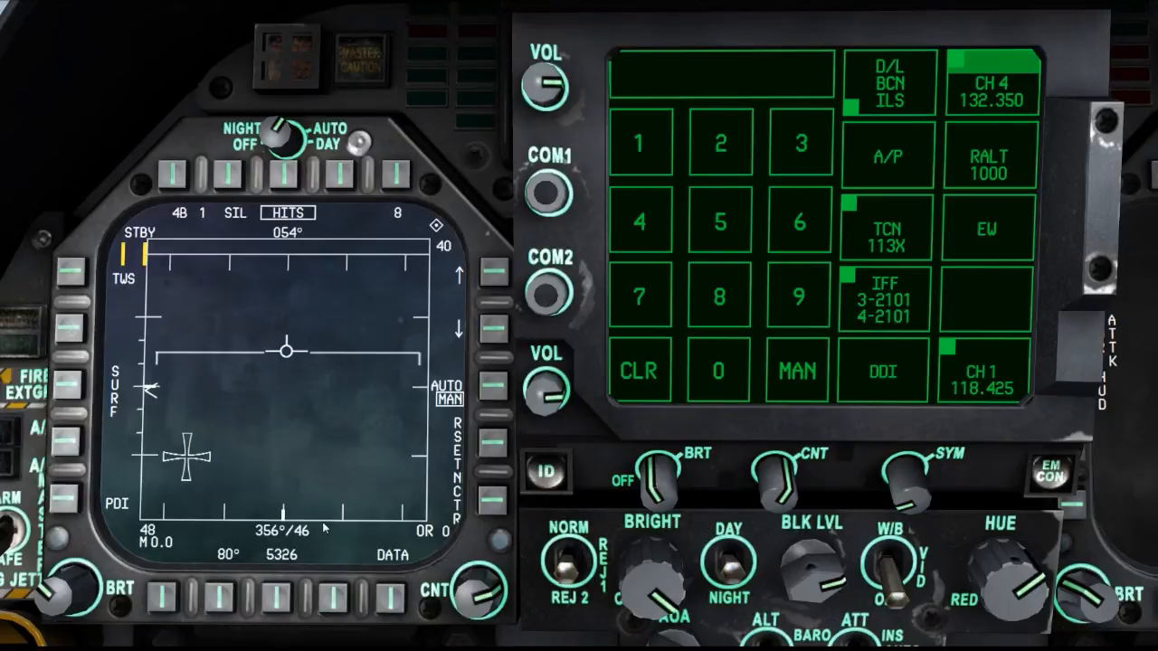